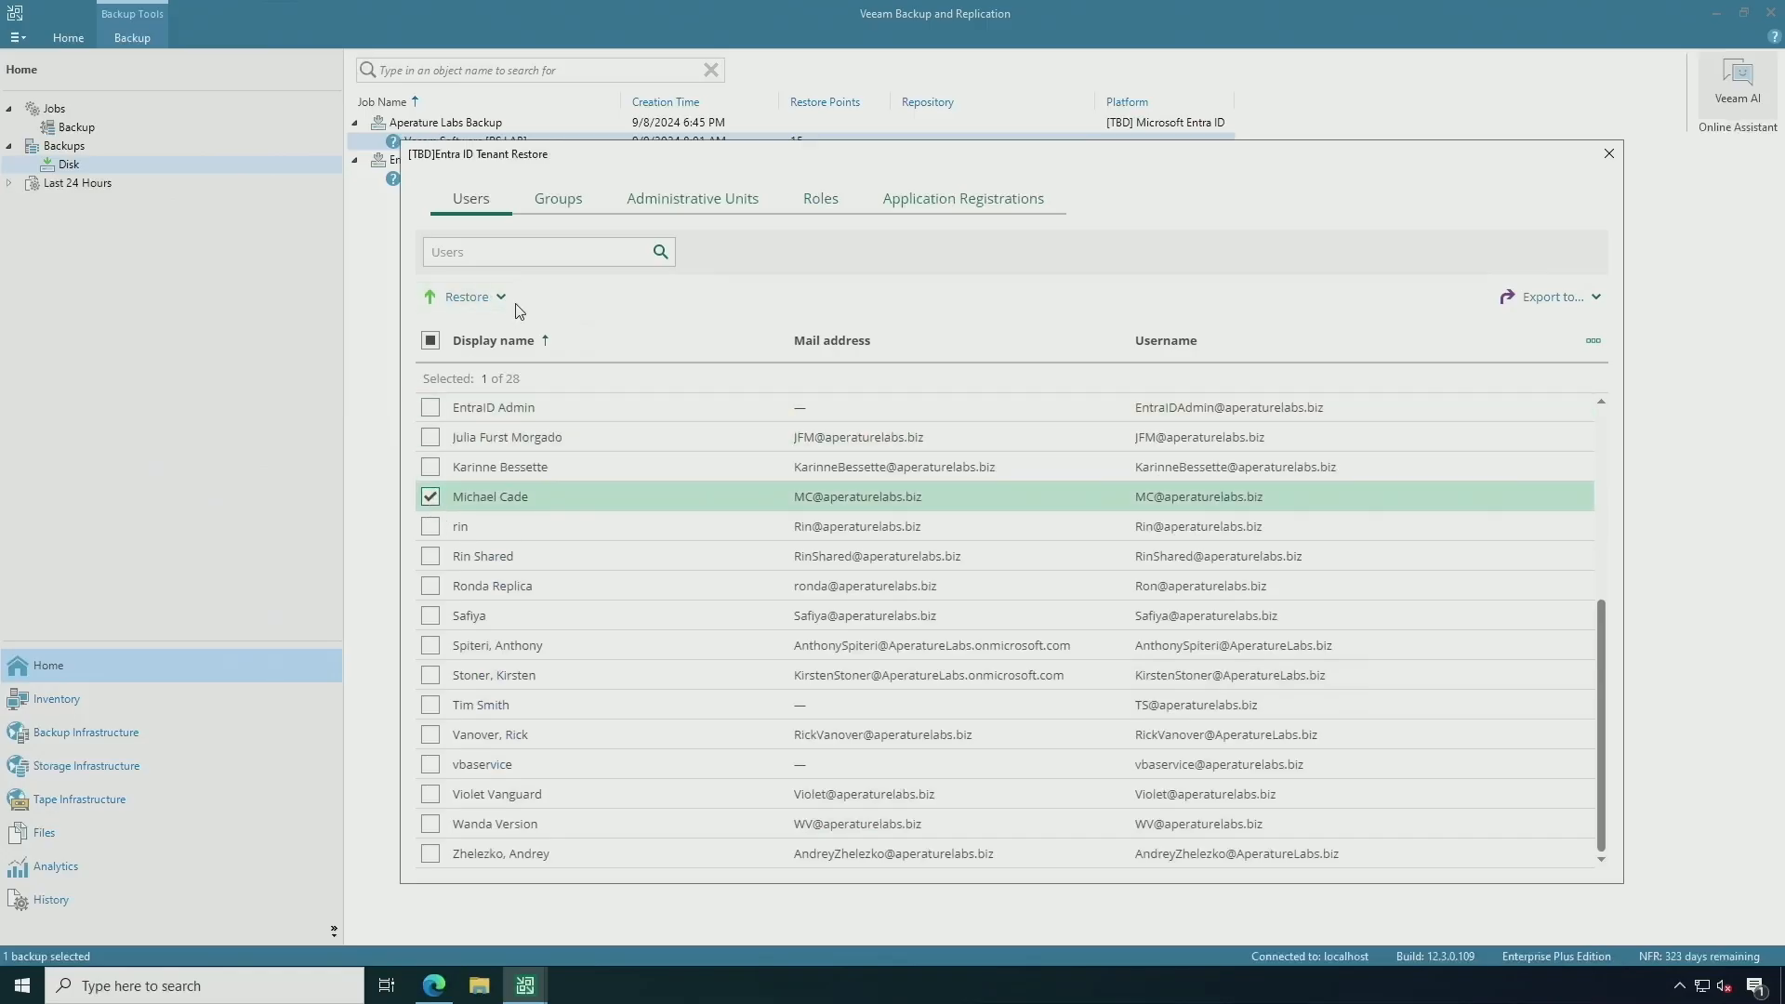
pyautogui.click(467, 296)
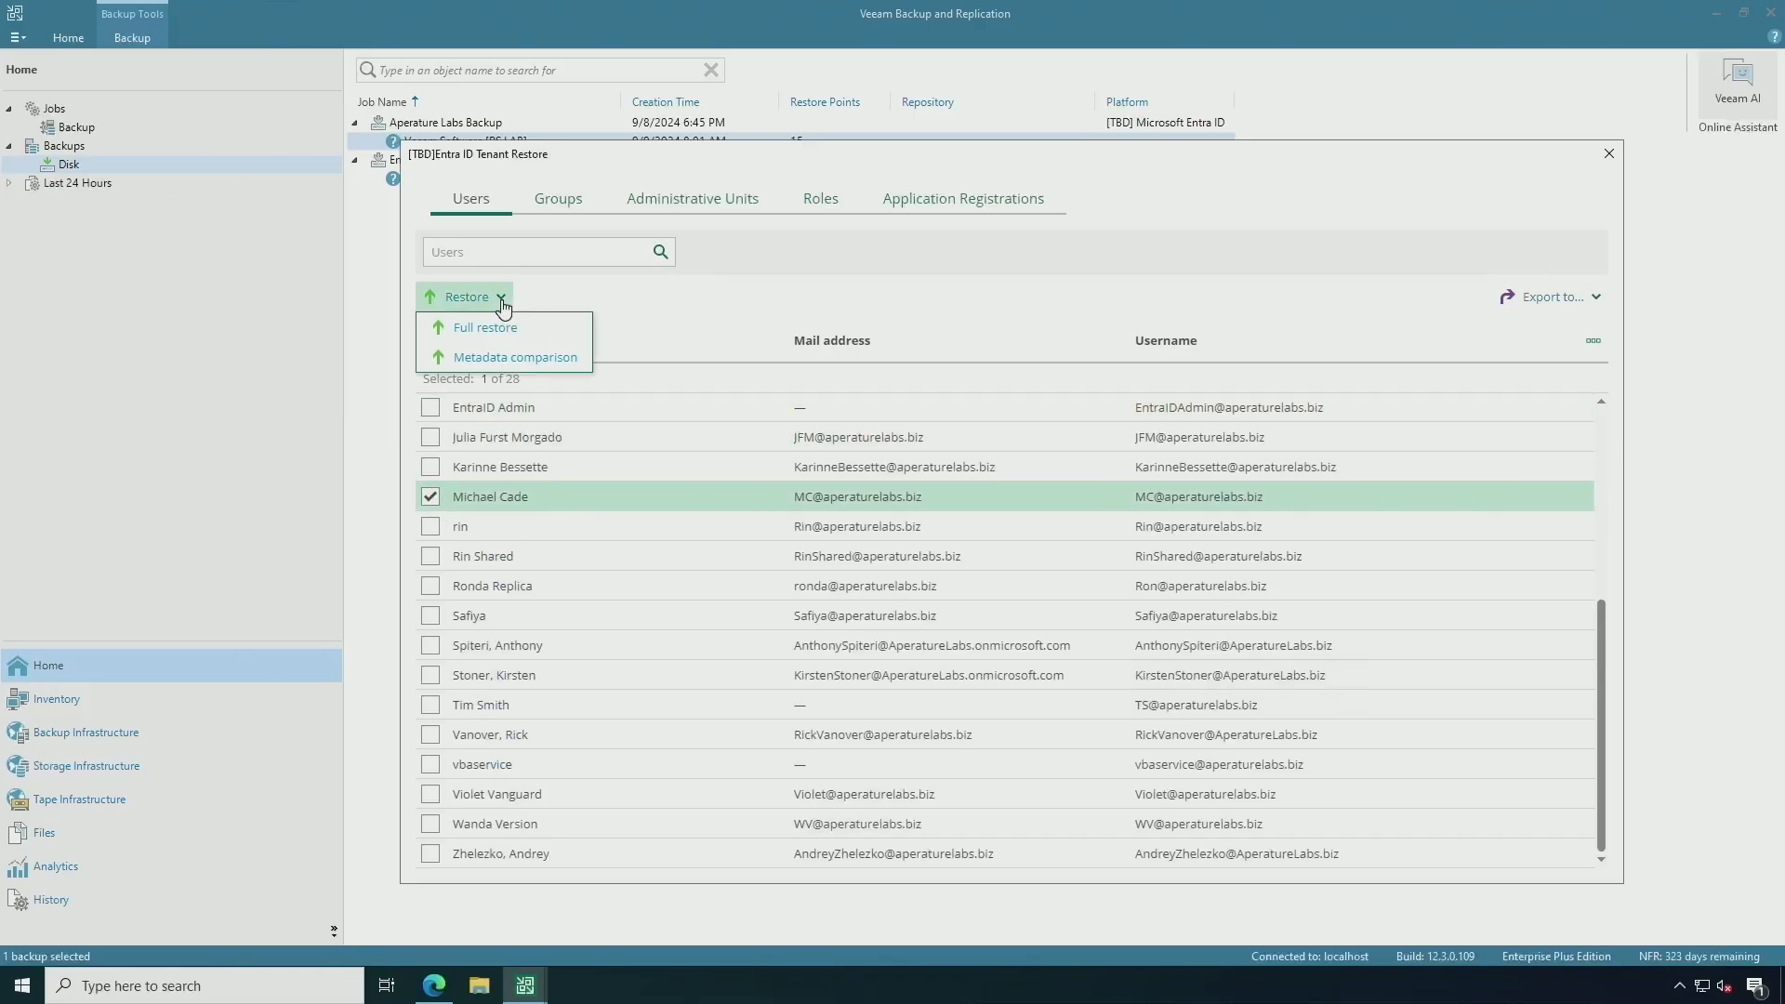
pyautogui.moveTo(514, 357)
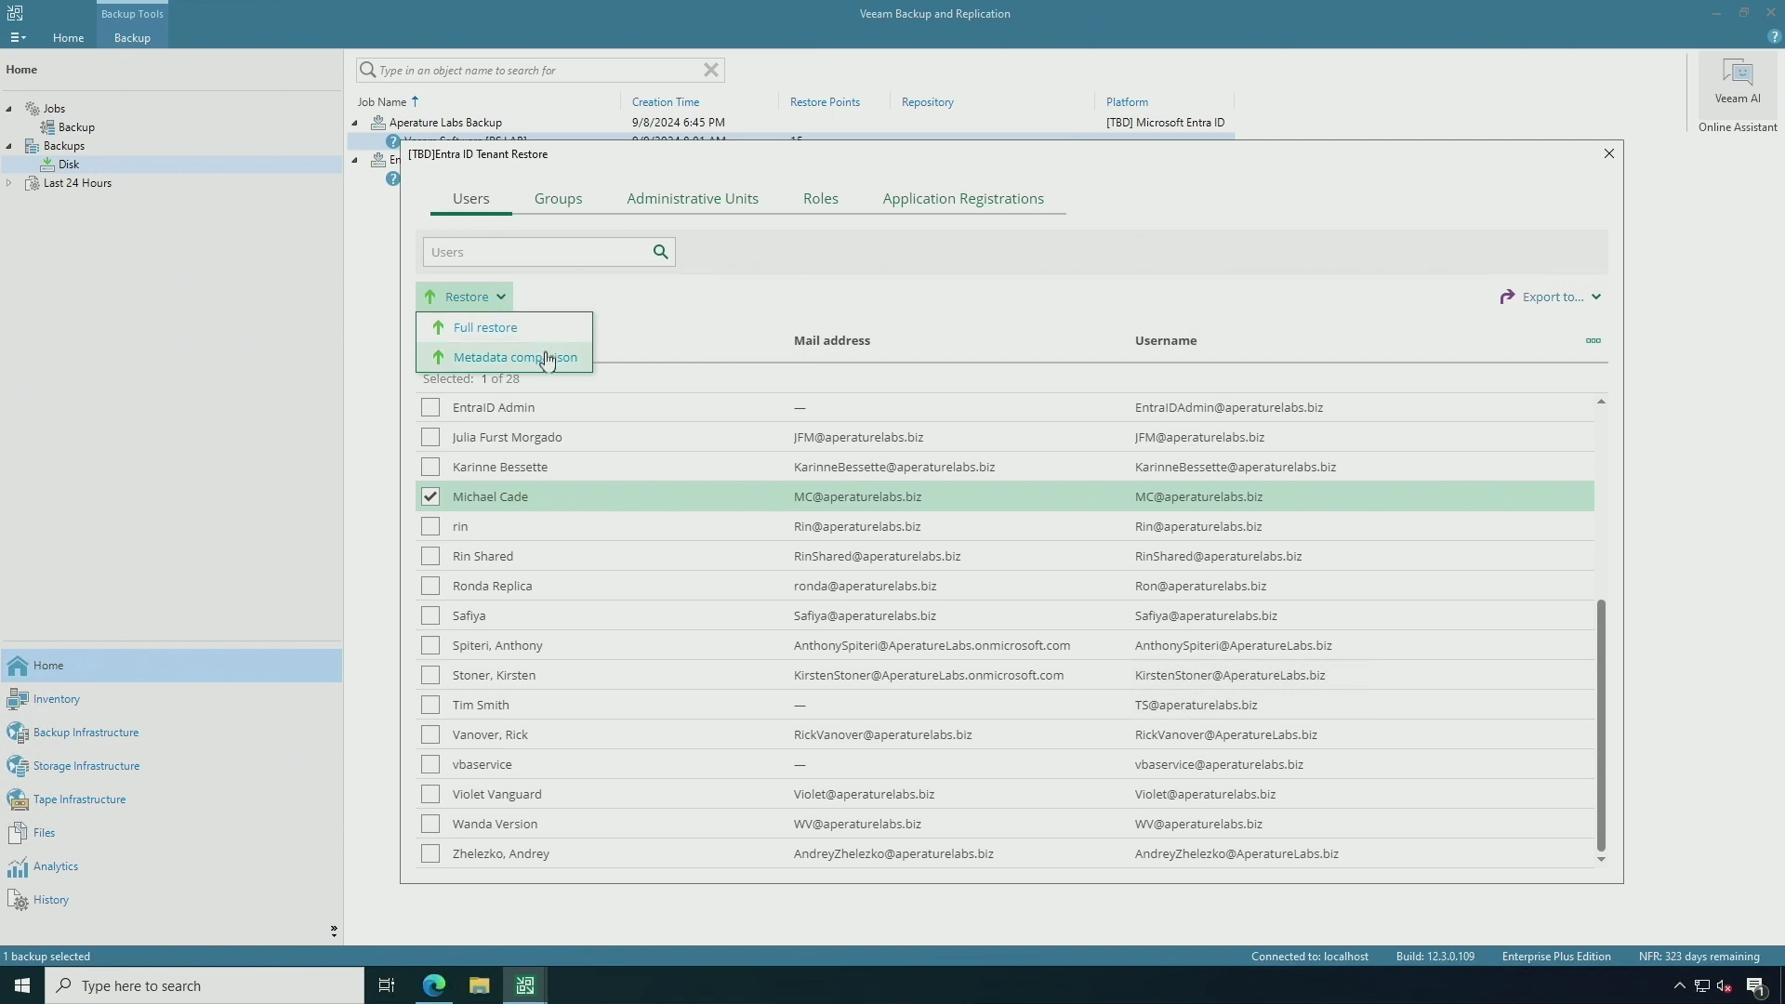
pyautogui.click(514, 356)
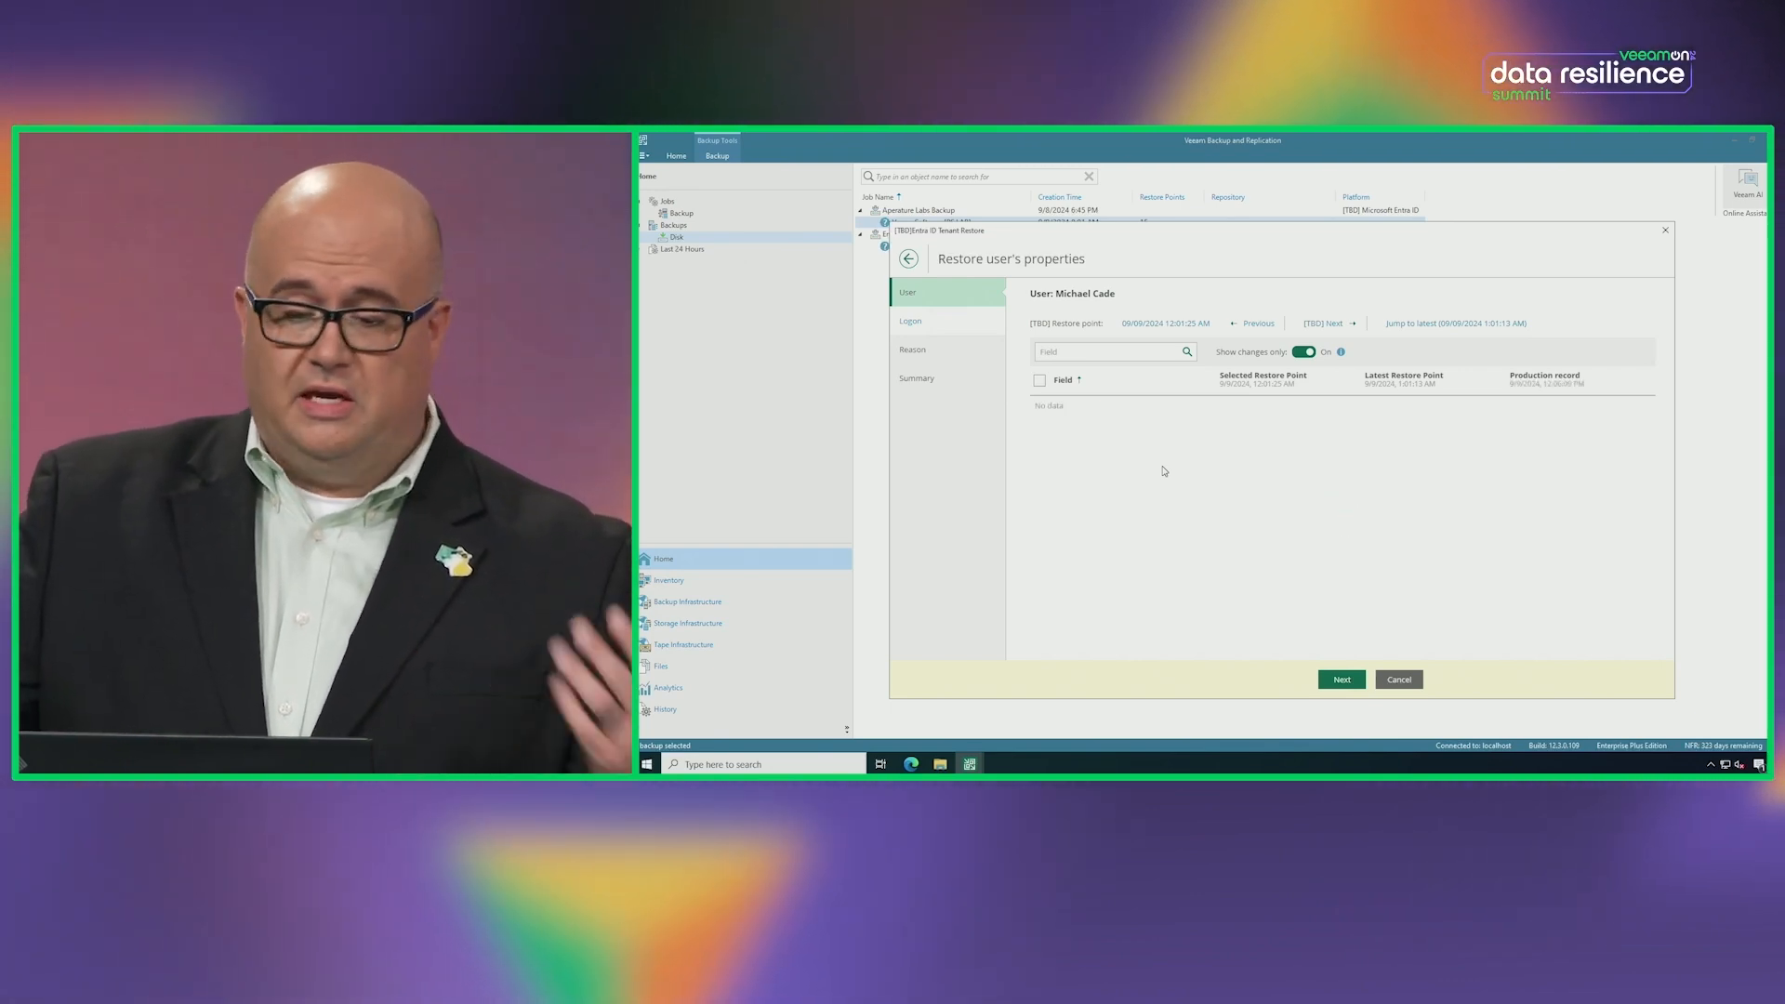
pyautogui.click(909, 259)
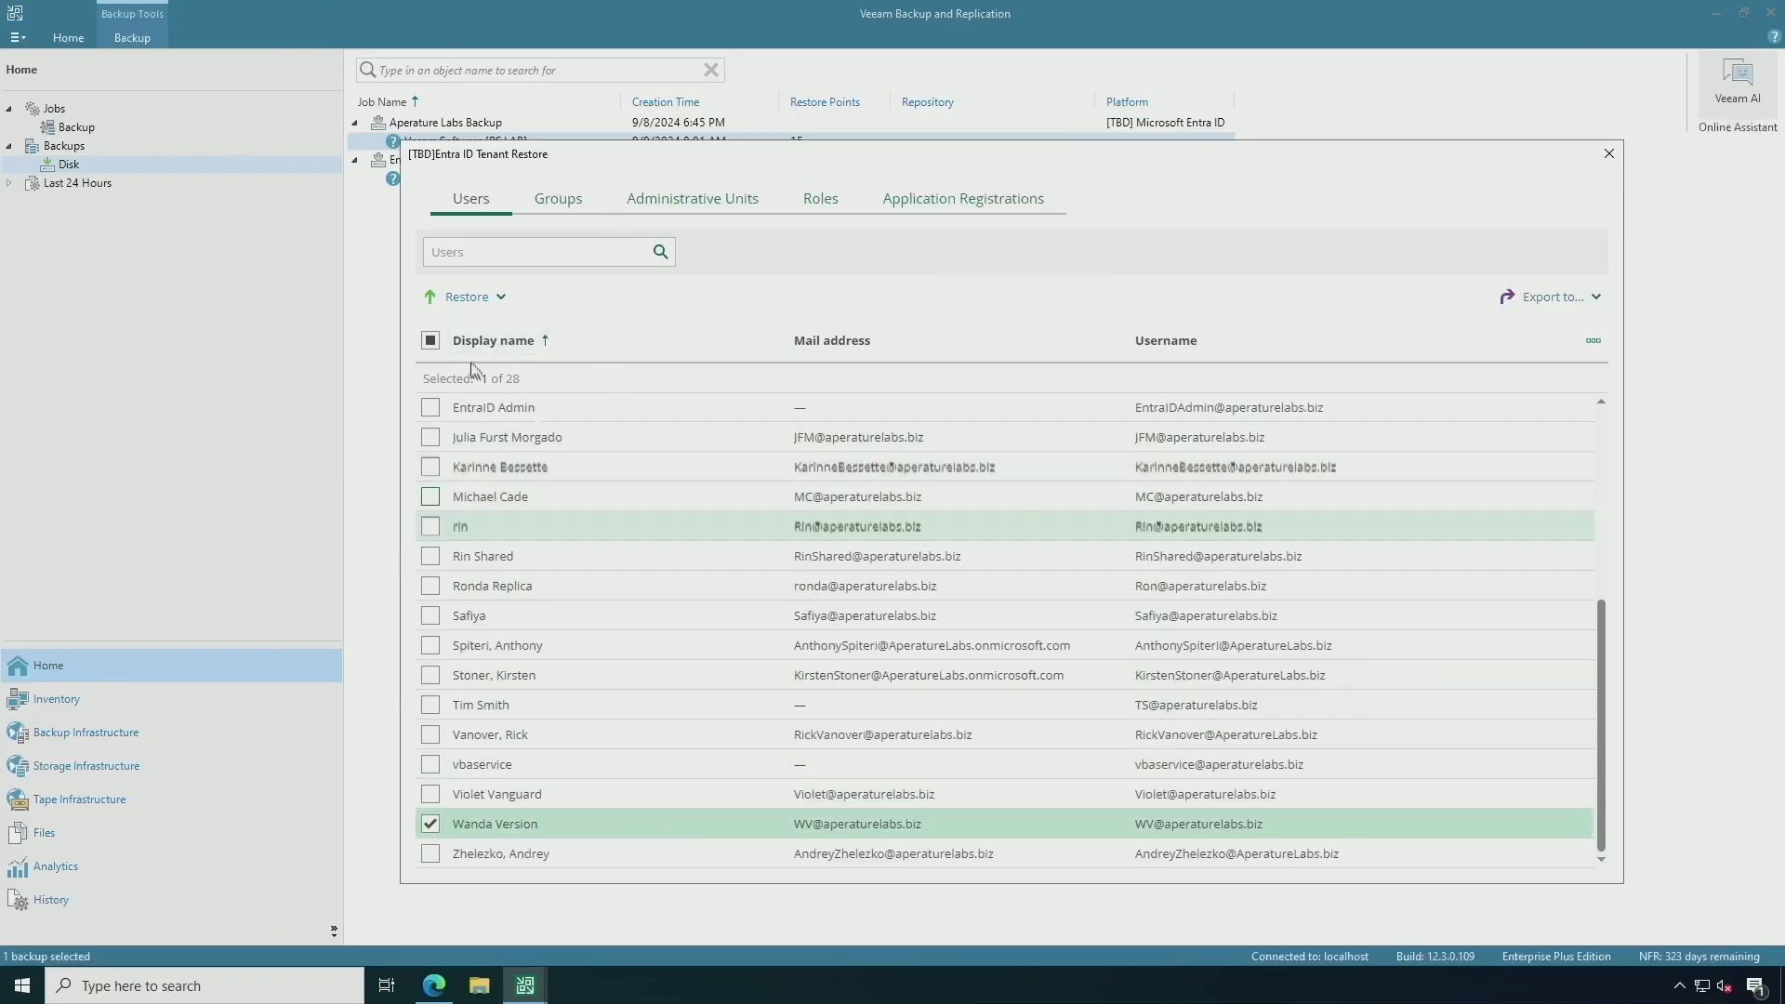
pyautogui.click(466, 296)
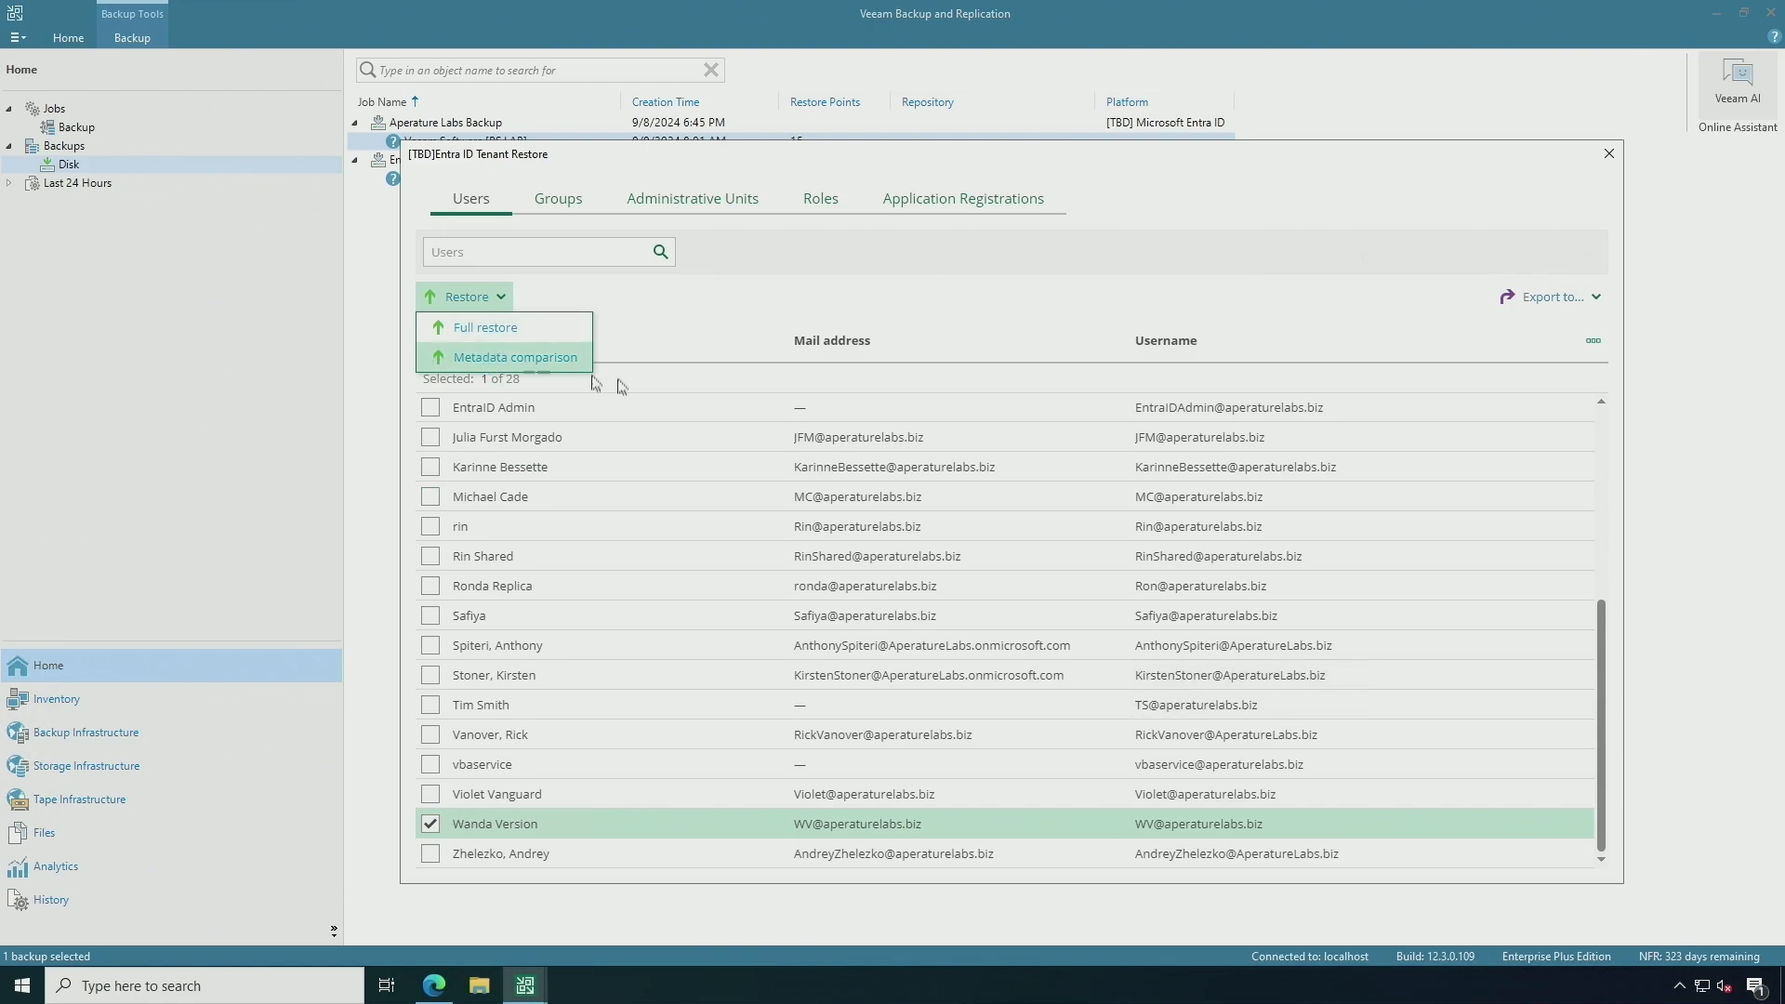
pyautogui.click(497, 356)
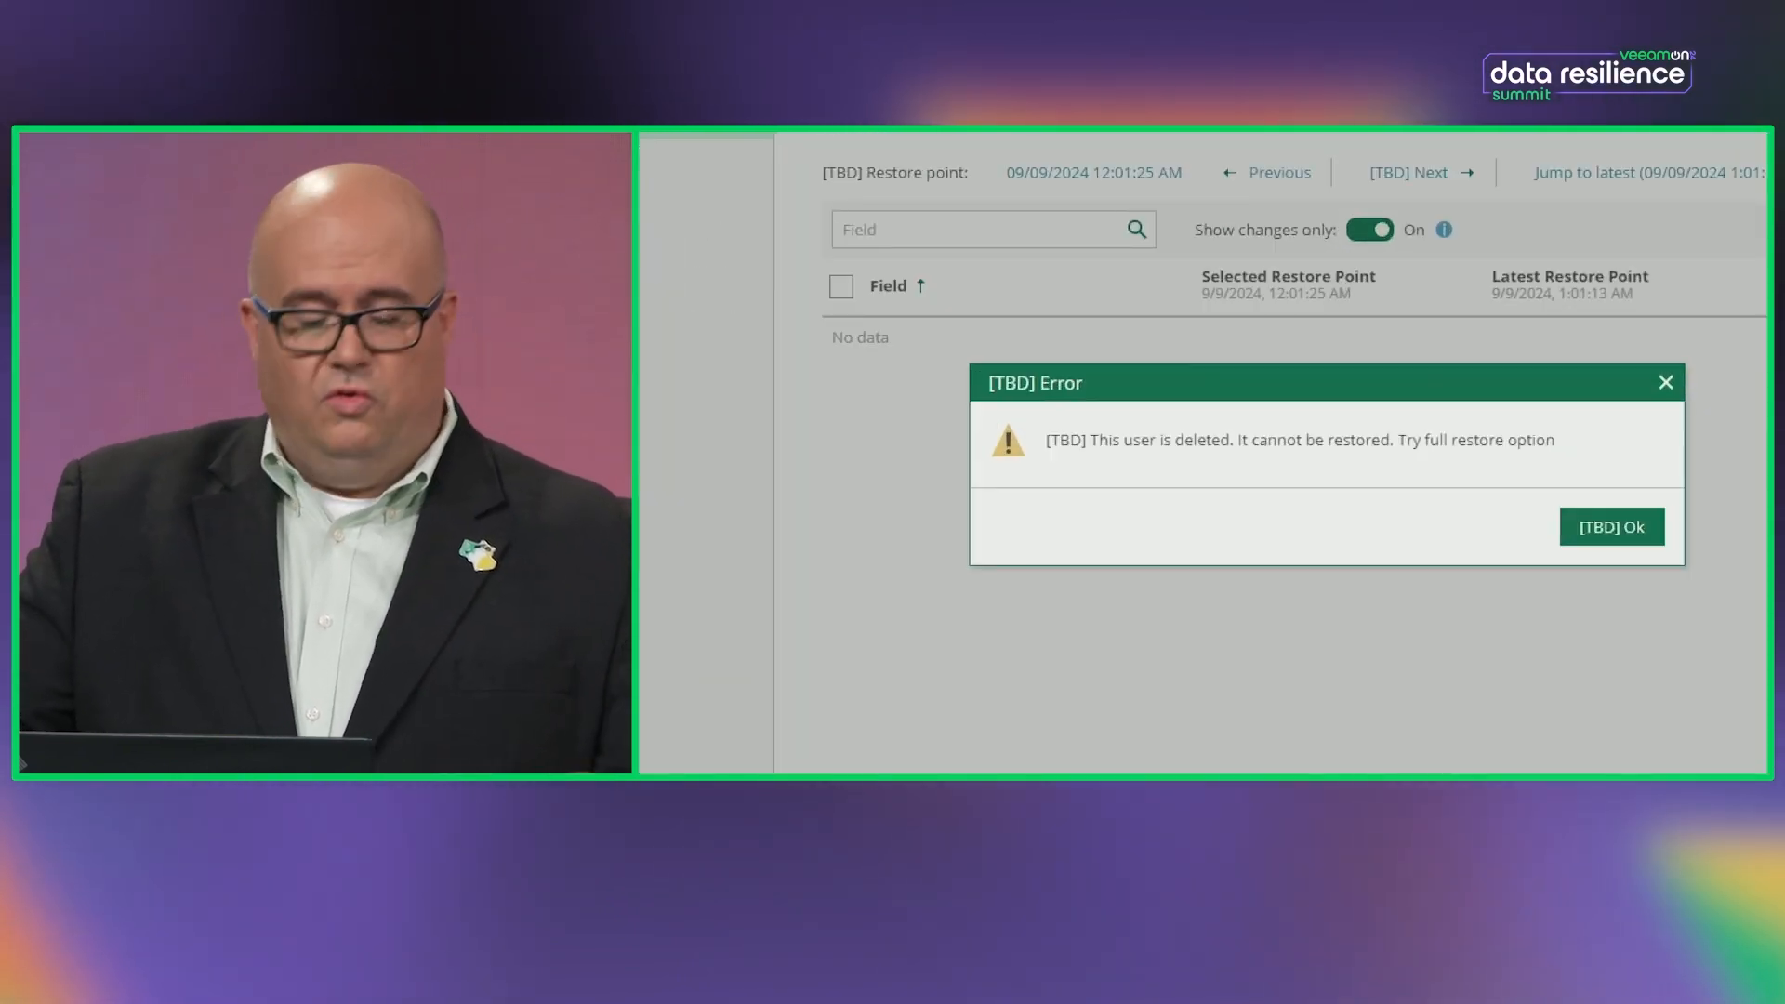
# Dismiss the error saying Wanda Version is deleted and needs a full restore
pyautogui.click(1610, 526)
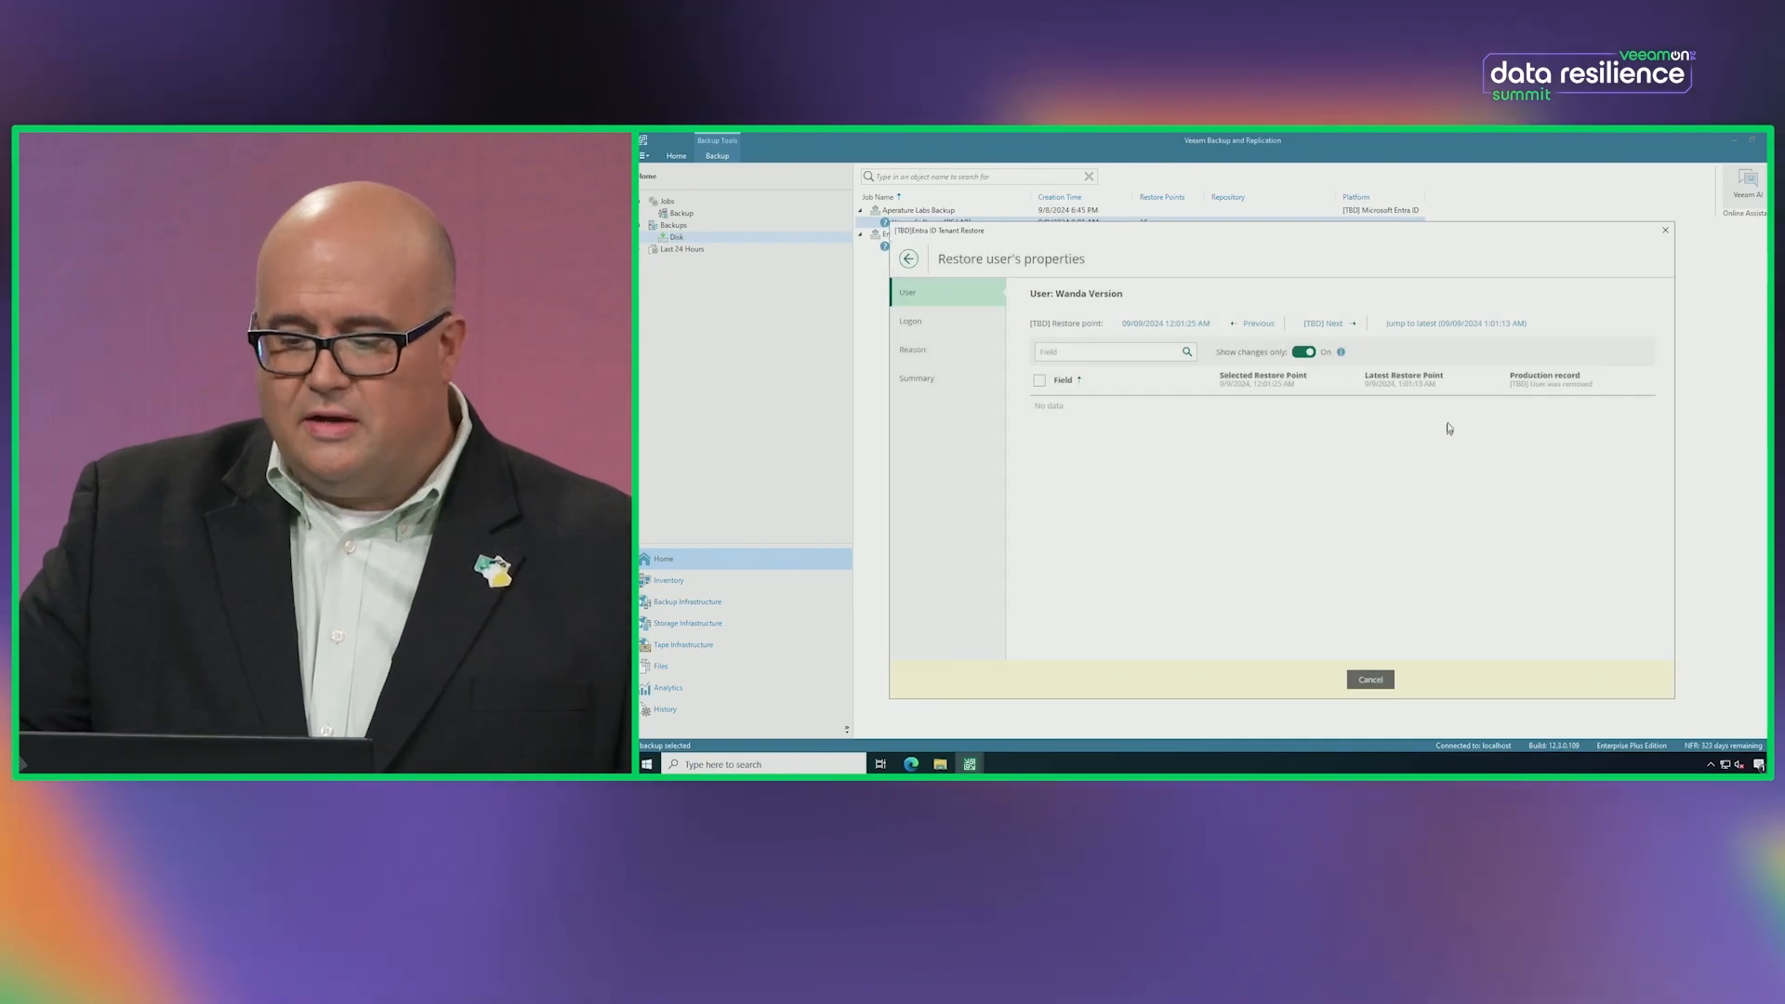